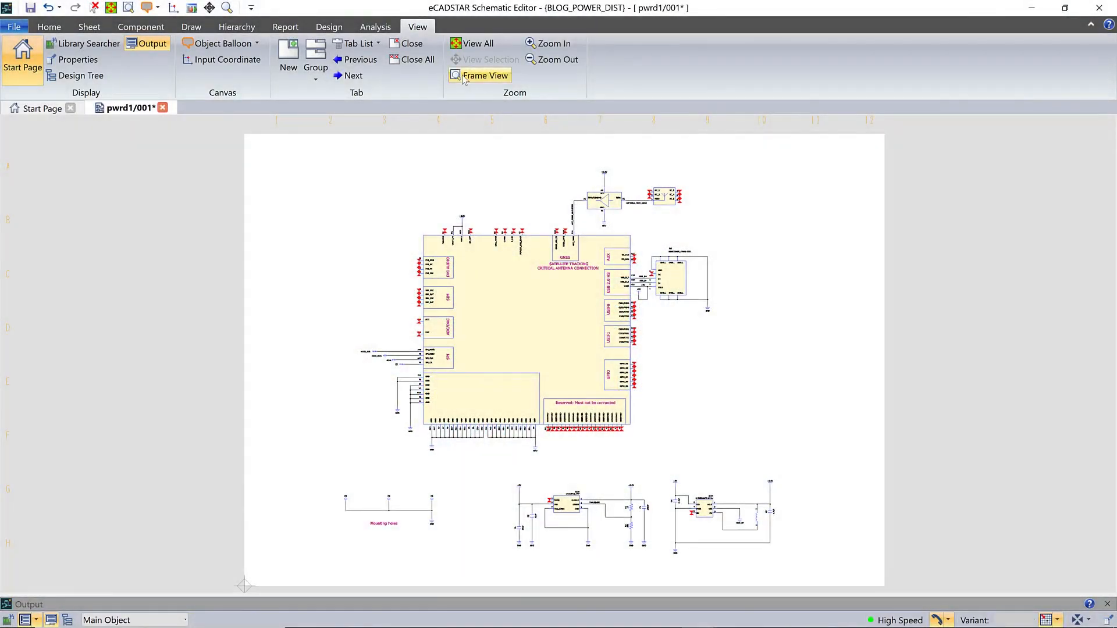
# - Frame-zoom onto the GNSS antenna amplifier and its +1.8V supply
pyautogui.click(485, 76)
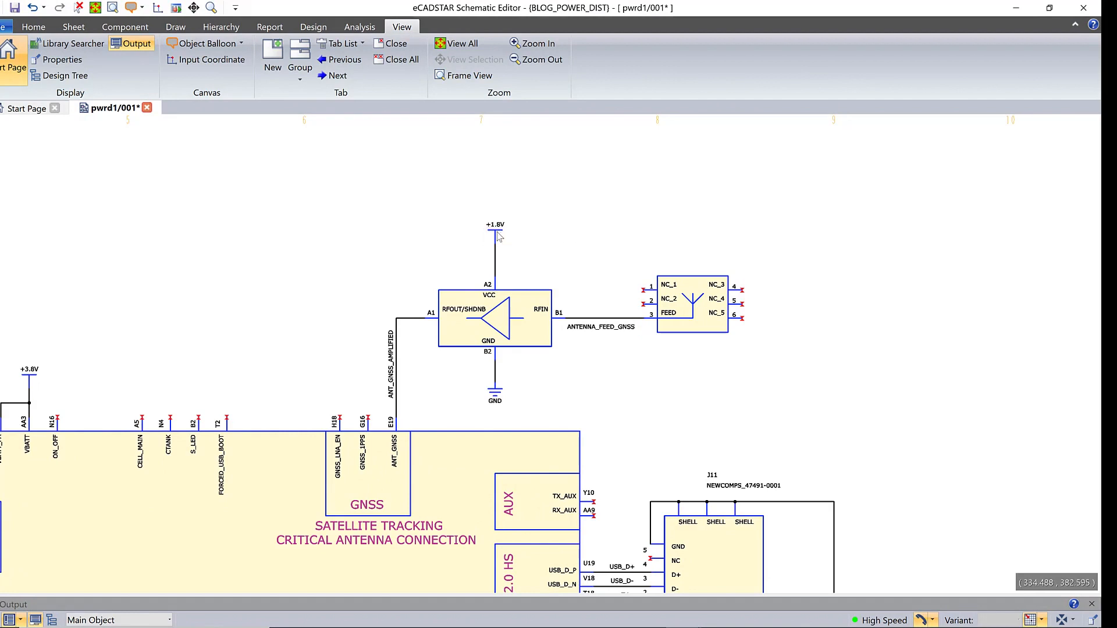
pyautogui.click(495, 238)
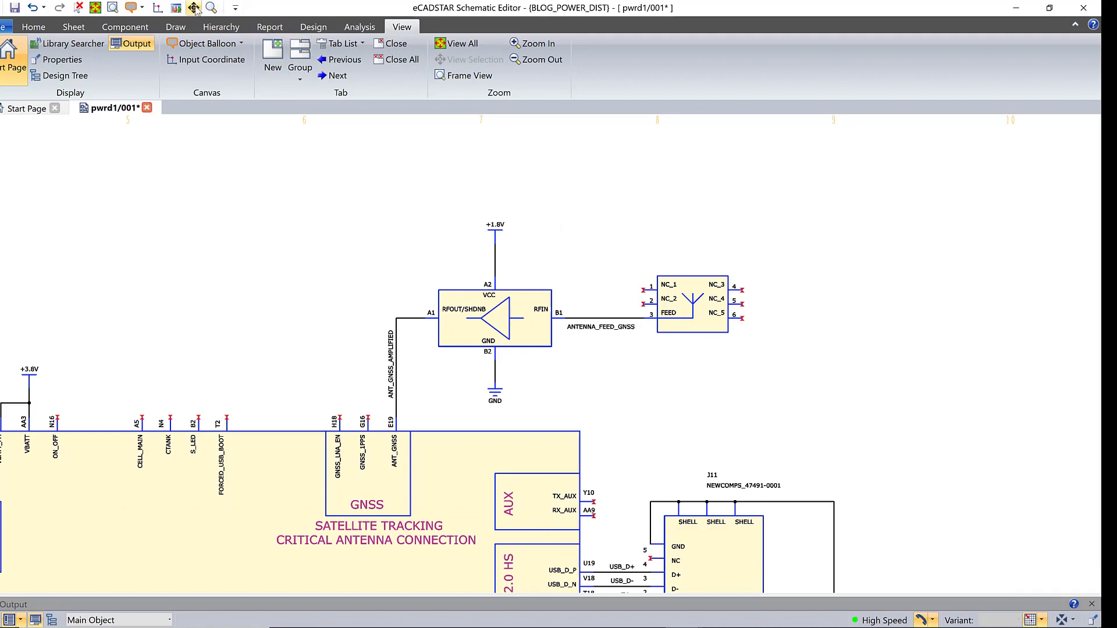
# - Pan down to the +3.8V and +1.8V regulator circuits, including IC37
pyautogui.click(194, 7)
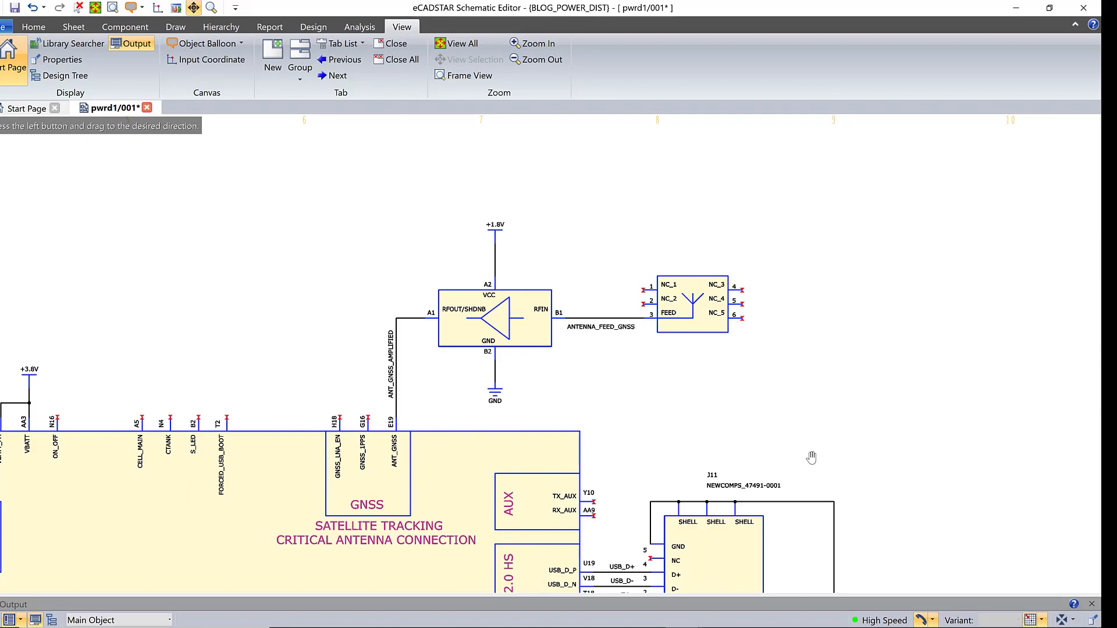
pyautogui.scroll(-3)
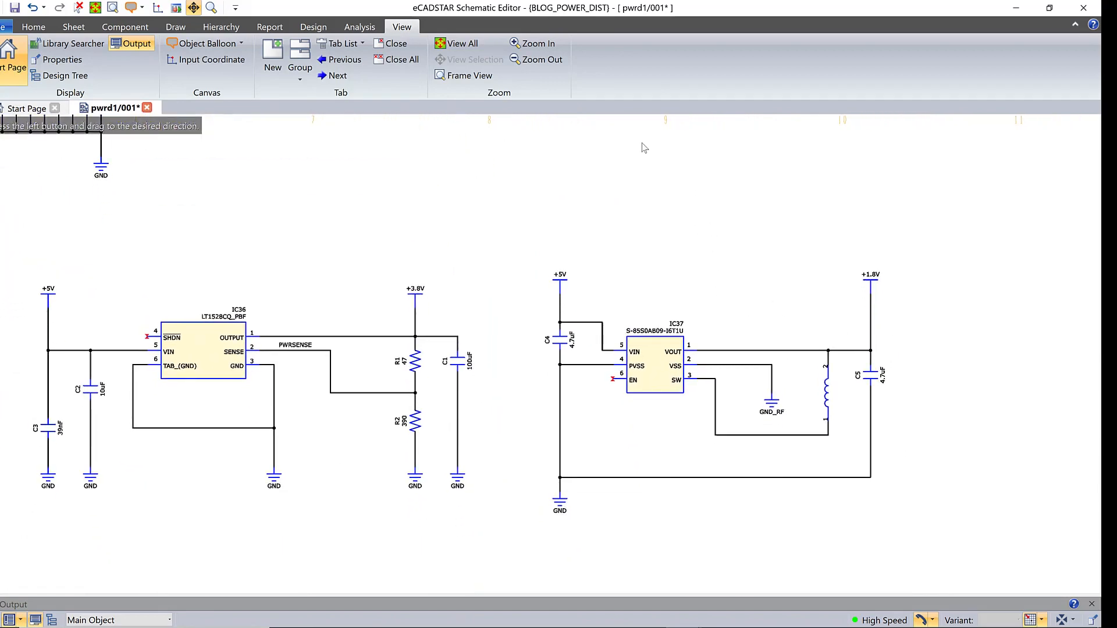
pyautogui.click(463, 75)
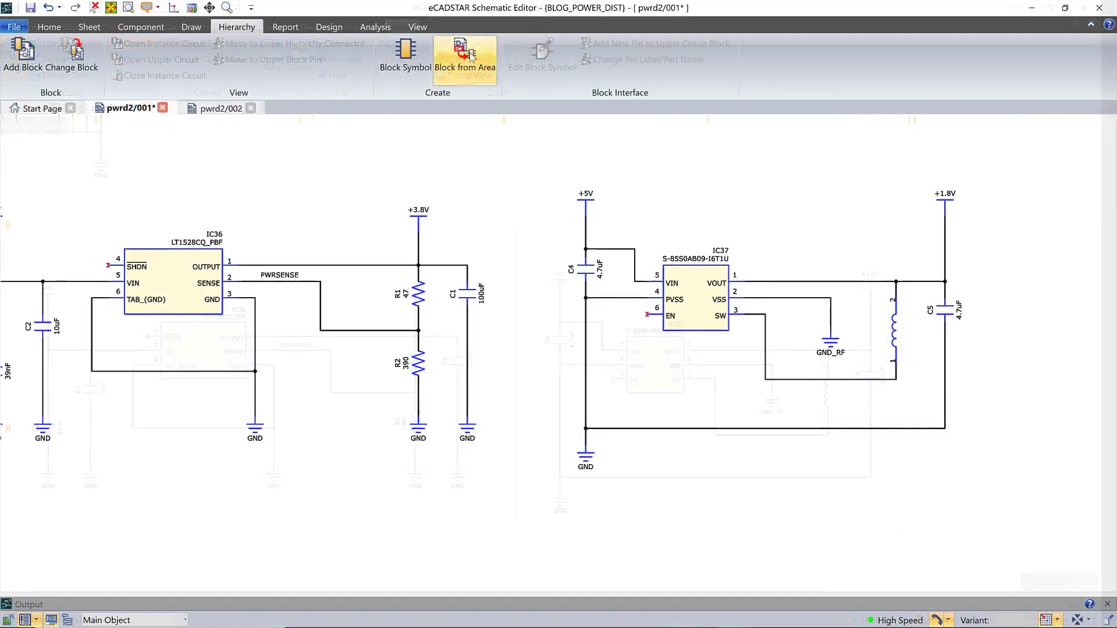
# - Create block PWR_1V8 from an area enclosing the IC37 buck circuit
pyautogui.click(465, 58)
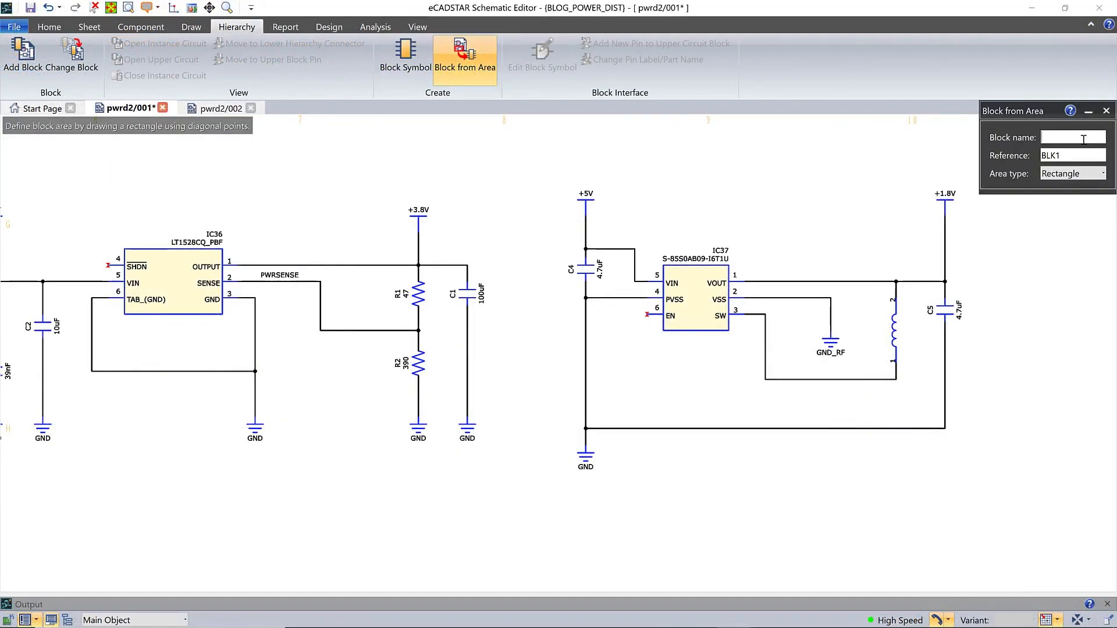
pyautogui.write('P')
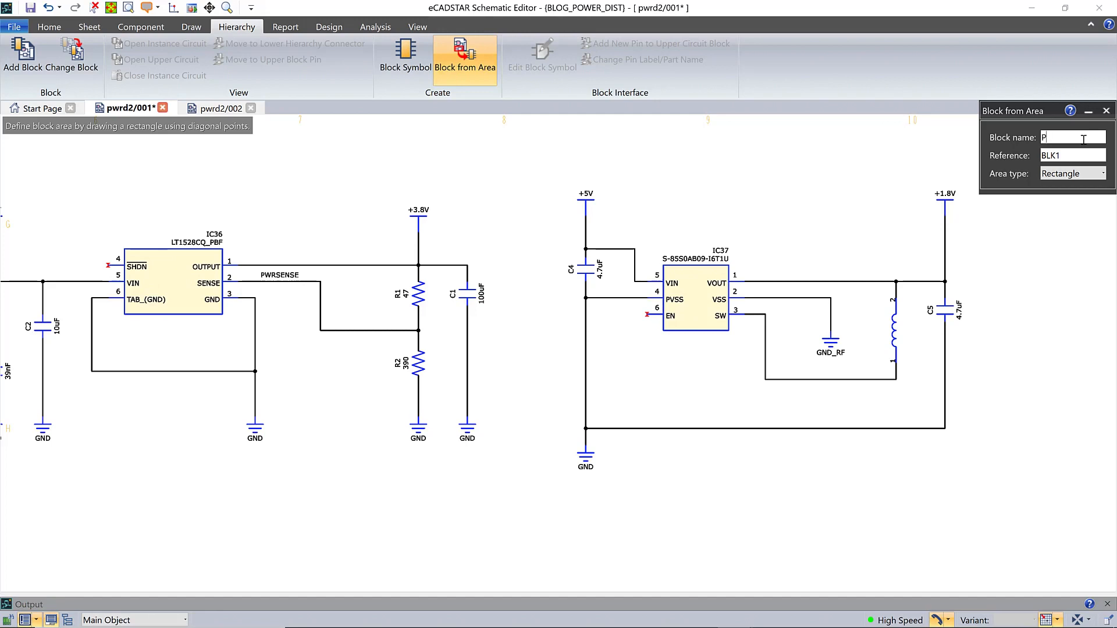
pyautogui.write('WR_1V8')
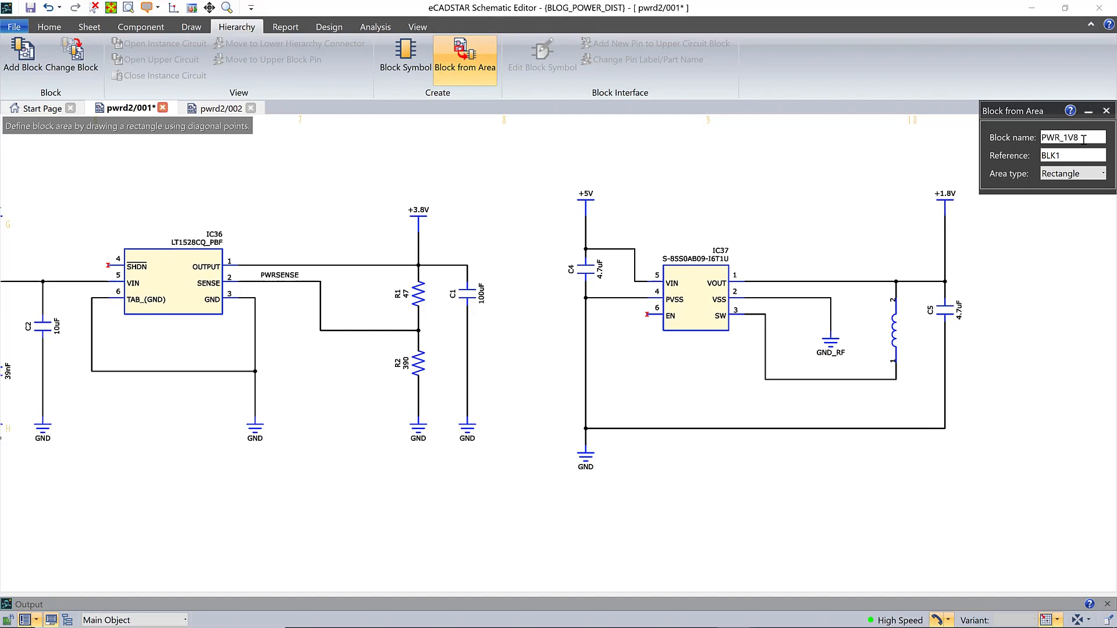
pyautogui.click(692, 228)
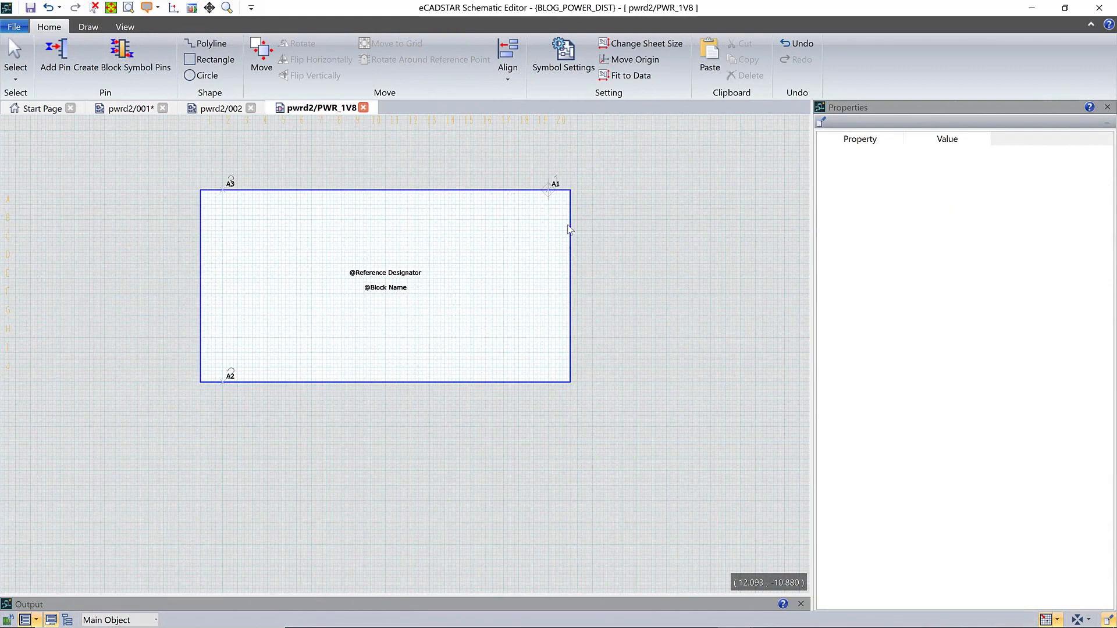
# - Close the PWR_1V8 symbol tab without keeping the Property Viewer, saving all affected sheets
pyautogui.click(261, 54)
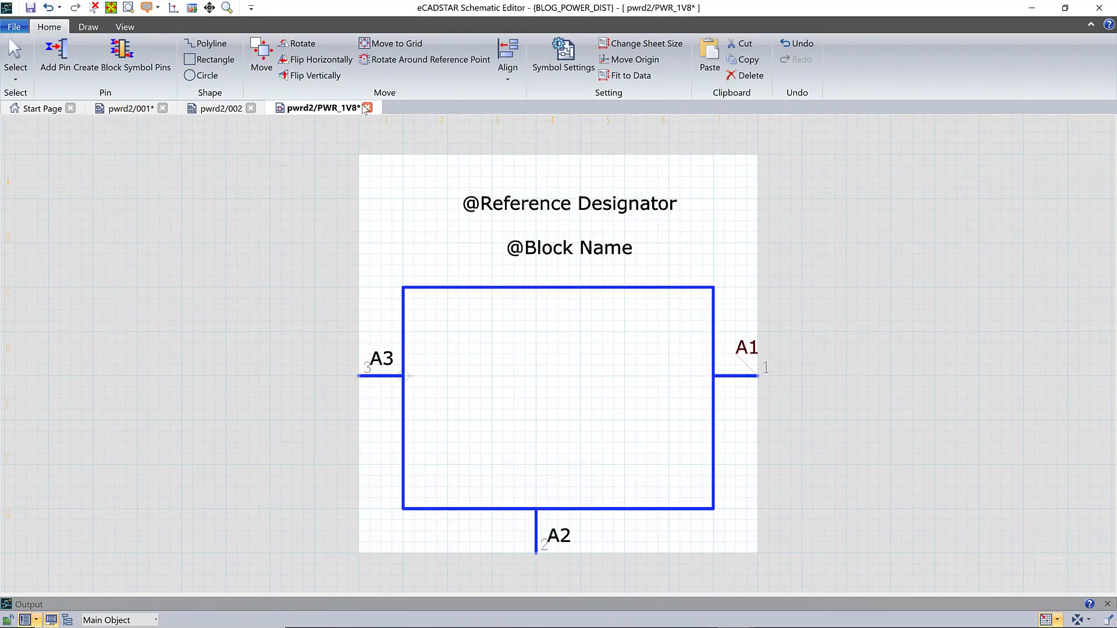
pyautogui.click(368, 108)
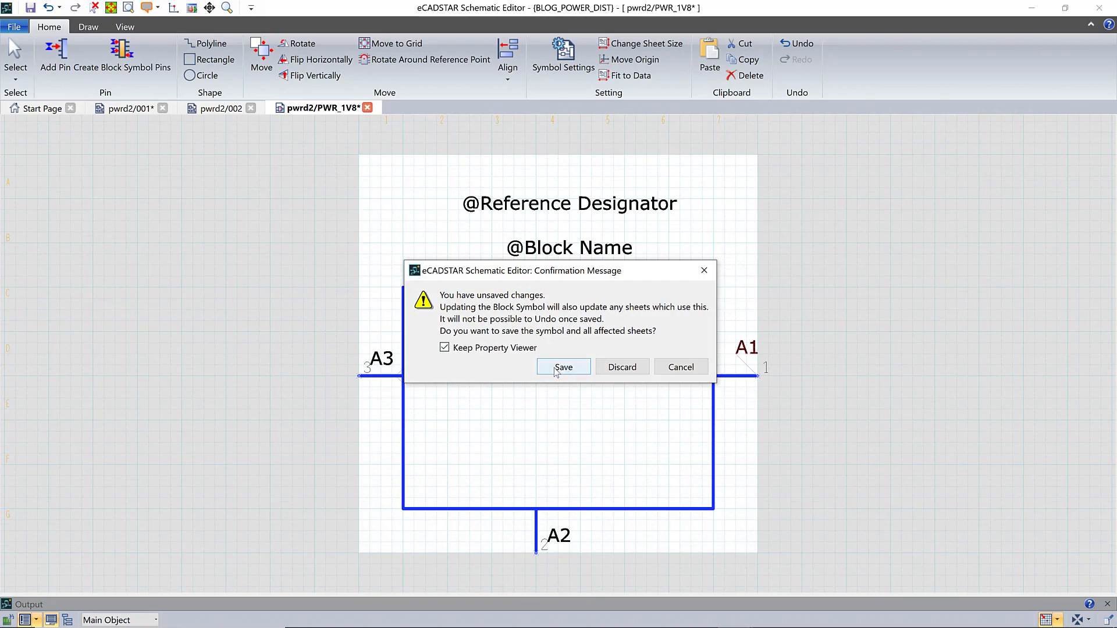
pyautogui.click(444, 348)
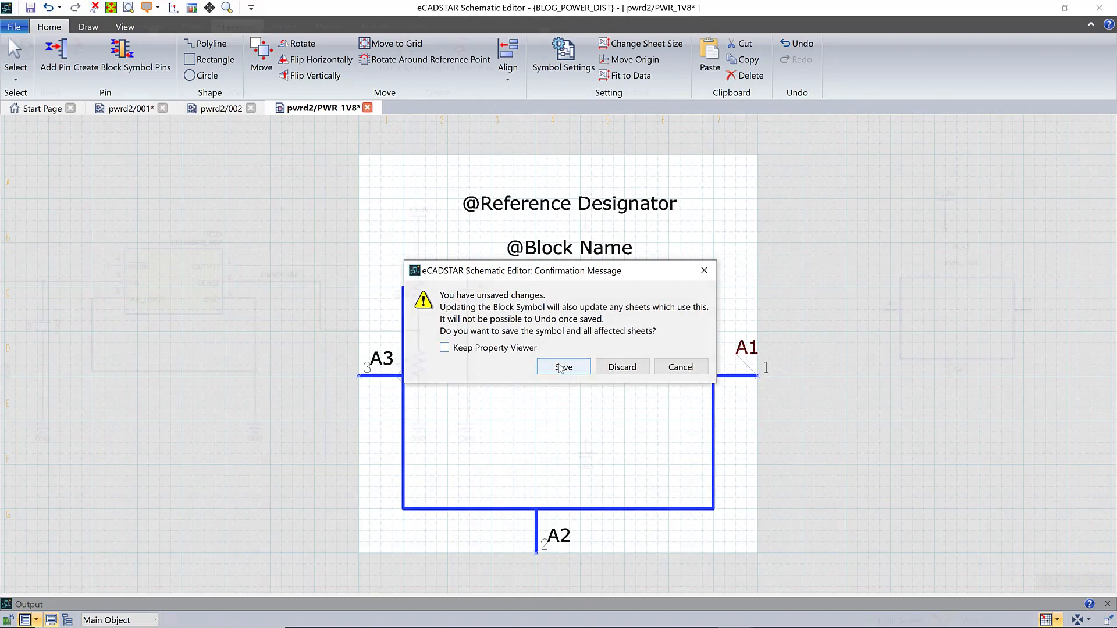
pyautogui.click(563, 367)
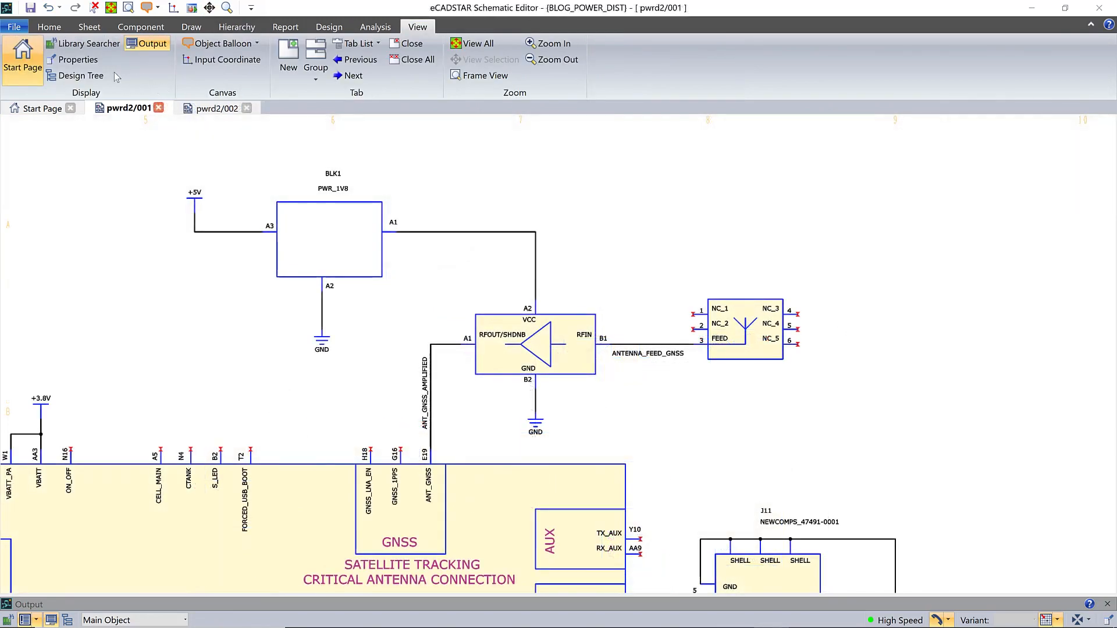
# - Show the Design Tree and expand sheet 001 to list BLK1:PWR_1V8+1
pyautogui.click(81, 76)
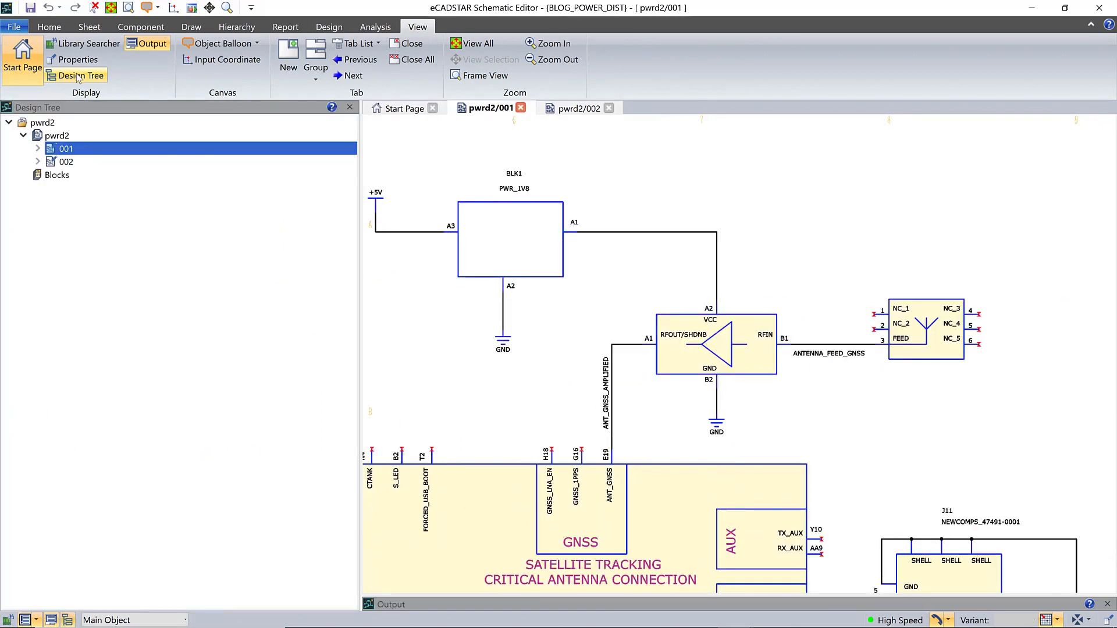
pyautogui.moveTo(77, 75)
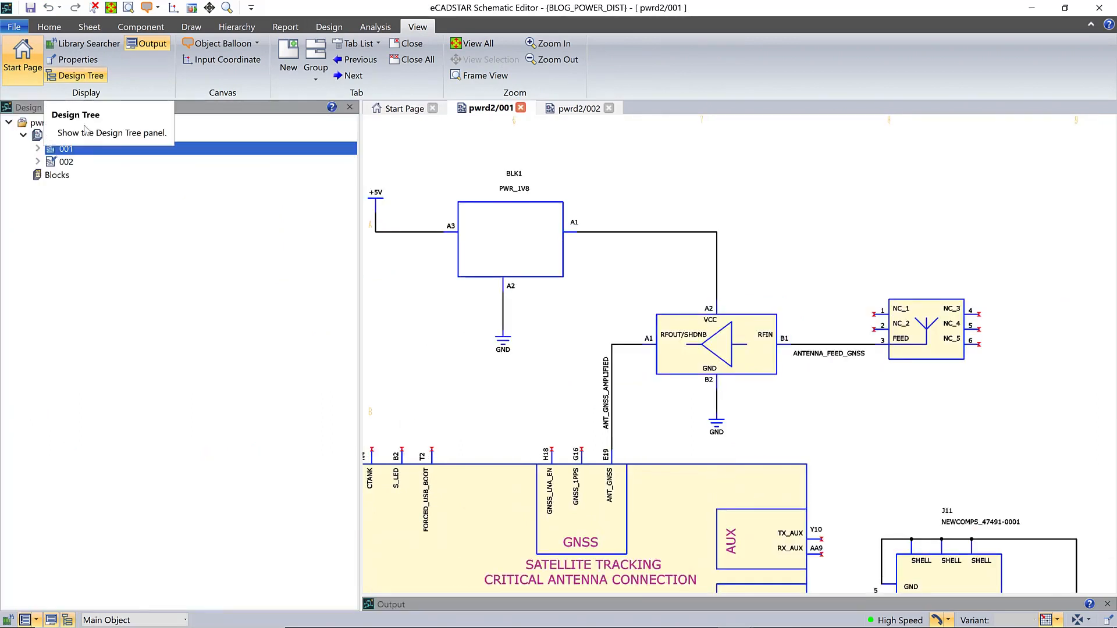
pyautogui.click(38, 149)
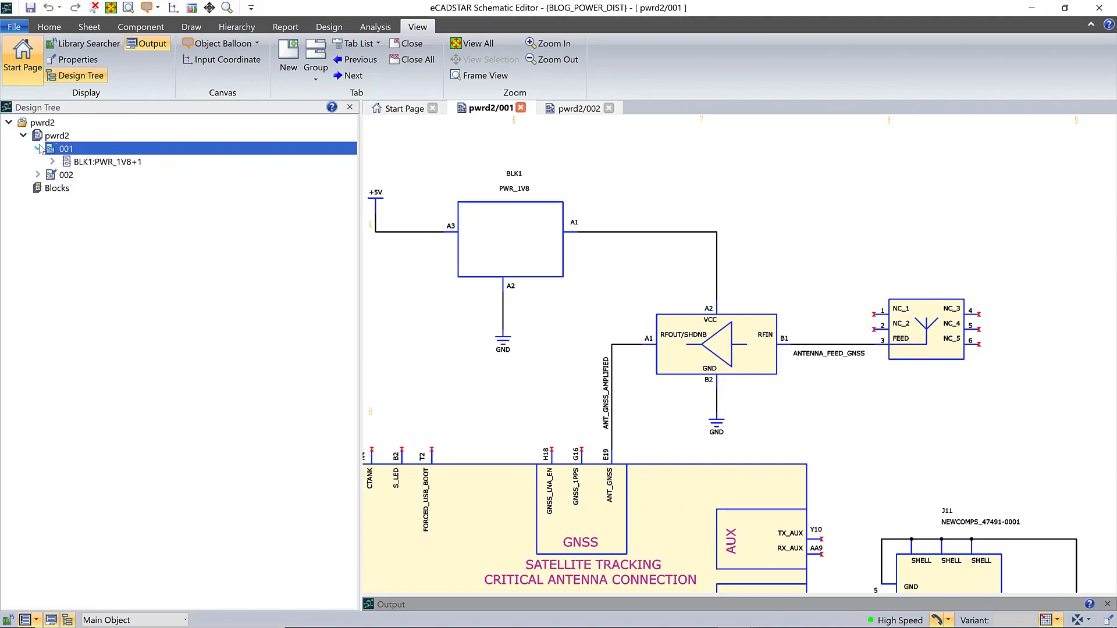